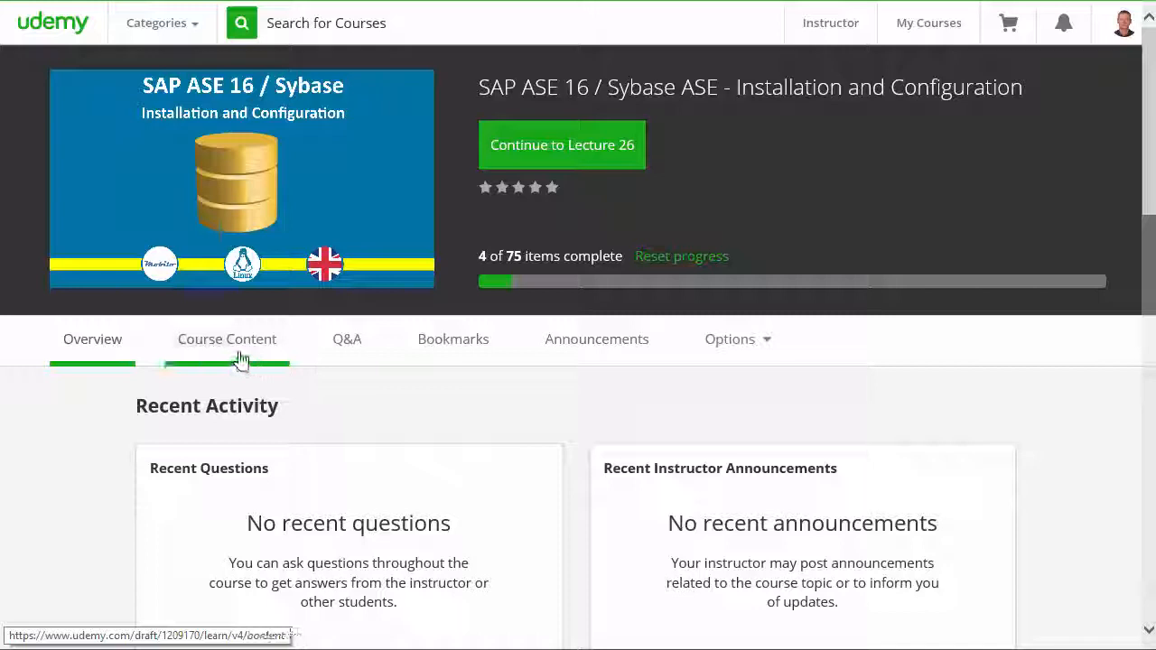
# Browse the course's content, Q&A, bookmarks, announcements and options sections in turn.
pyautogui.click(226, 339)
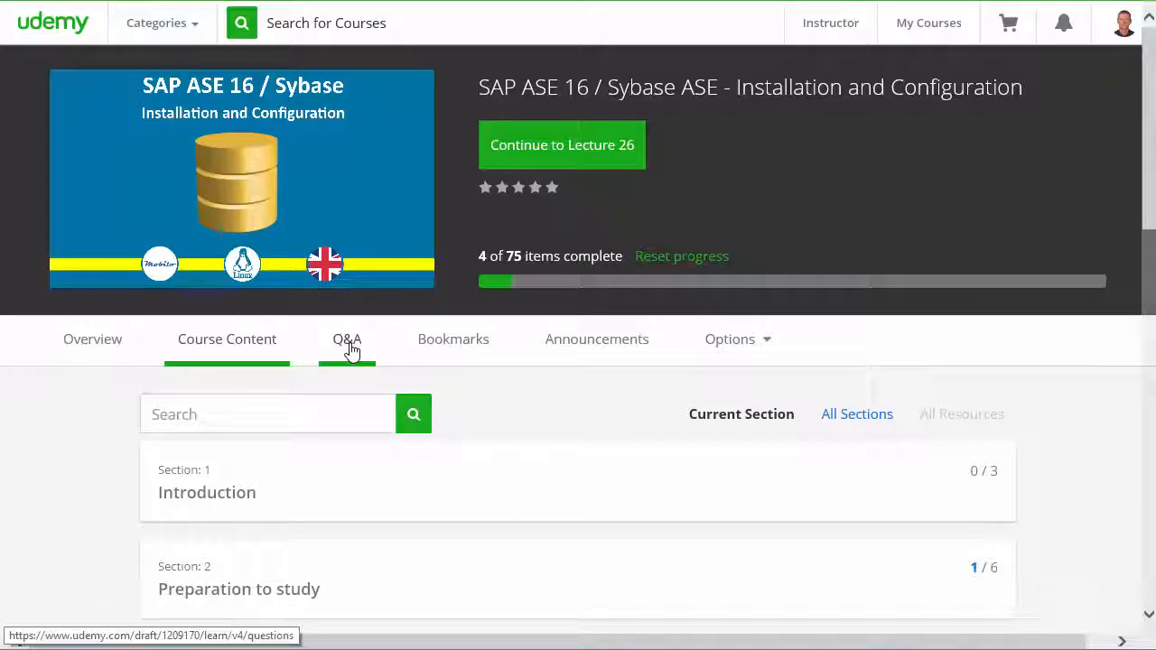
pyautogui.click(347, 339)
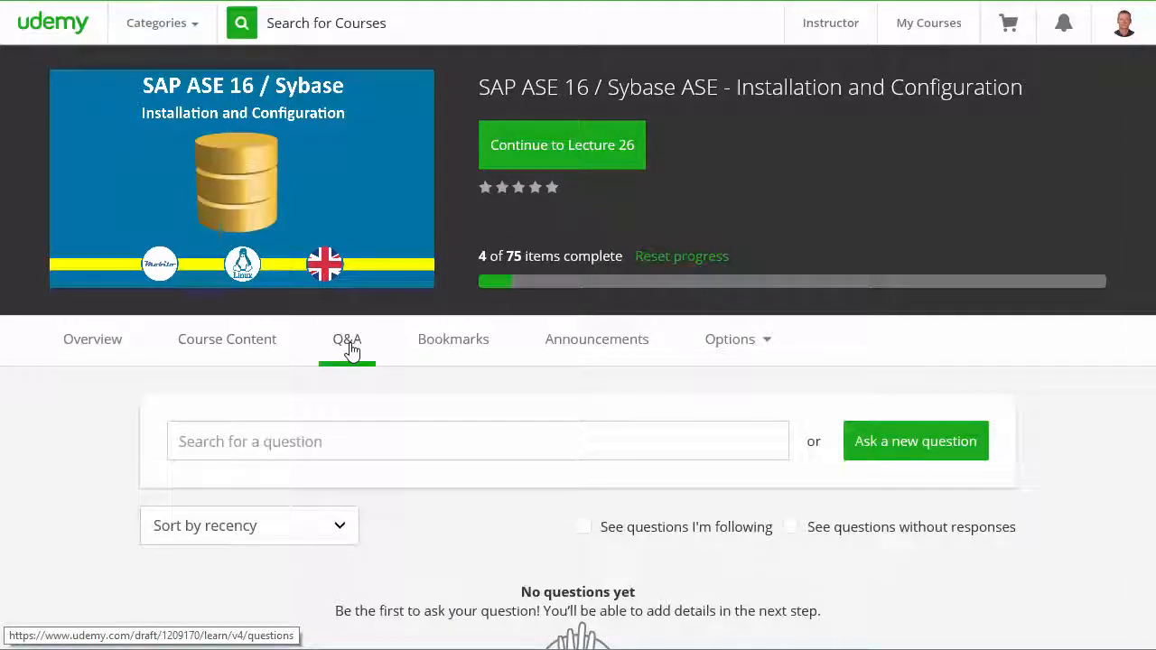
pyautogui.click(453, 340)
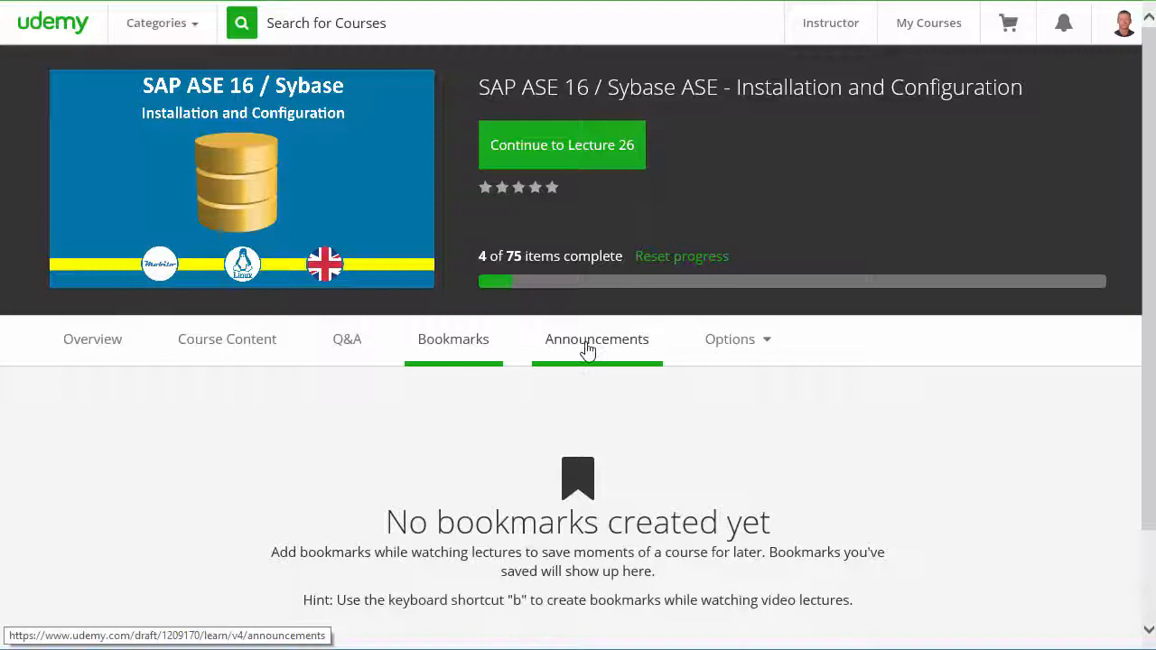
pyautogui.click(596, 339)
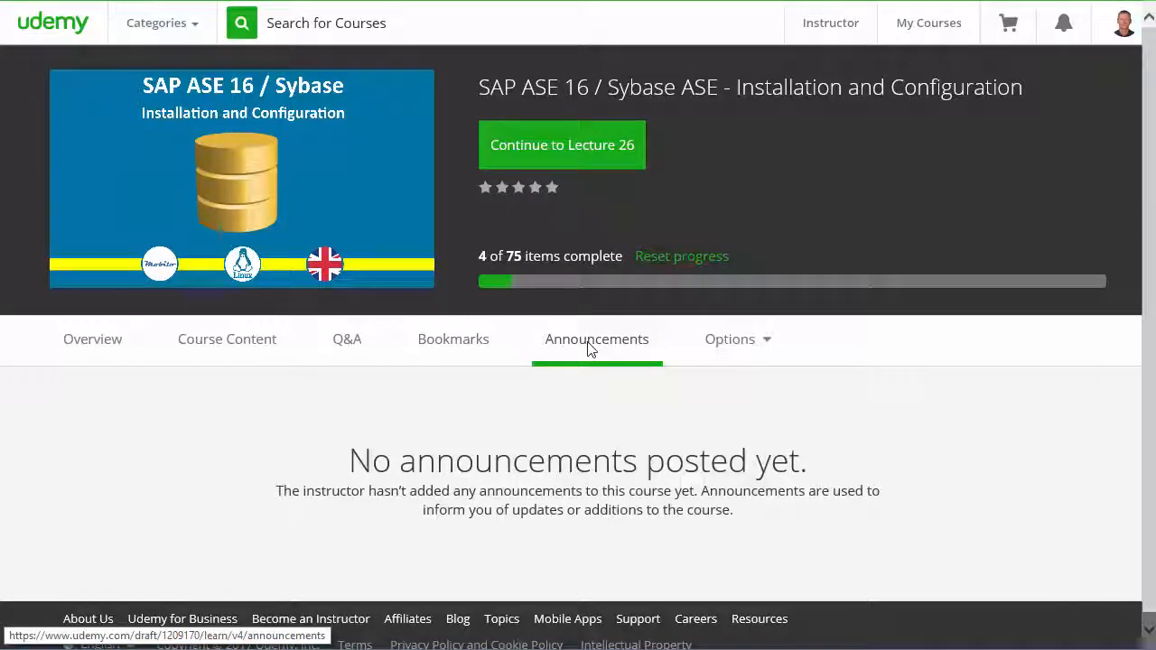
pyautogui.moveTo(737, 339)
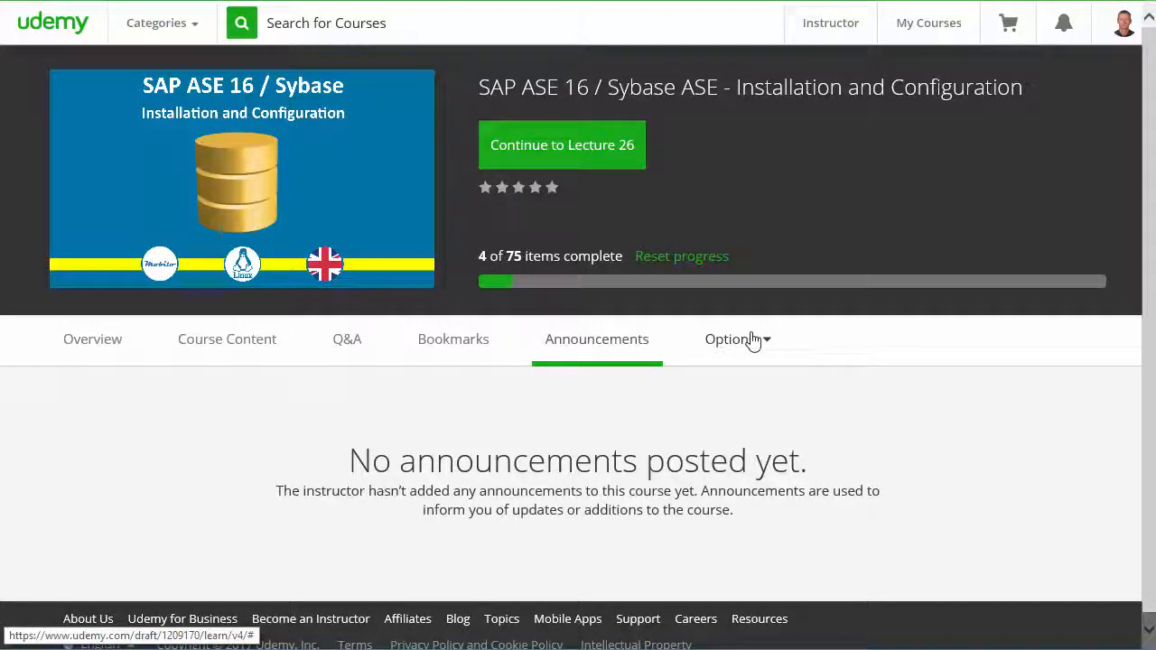
pyautogui.click(731, 340)
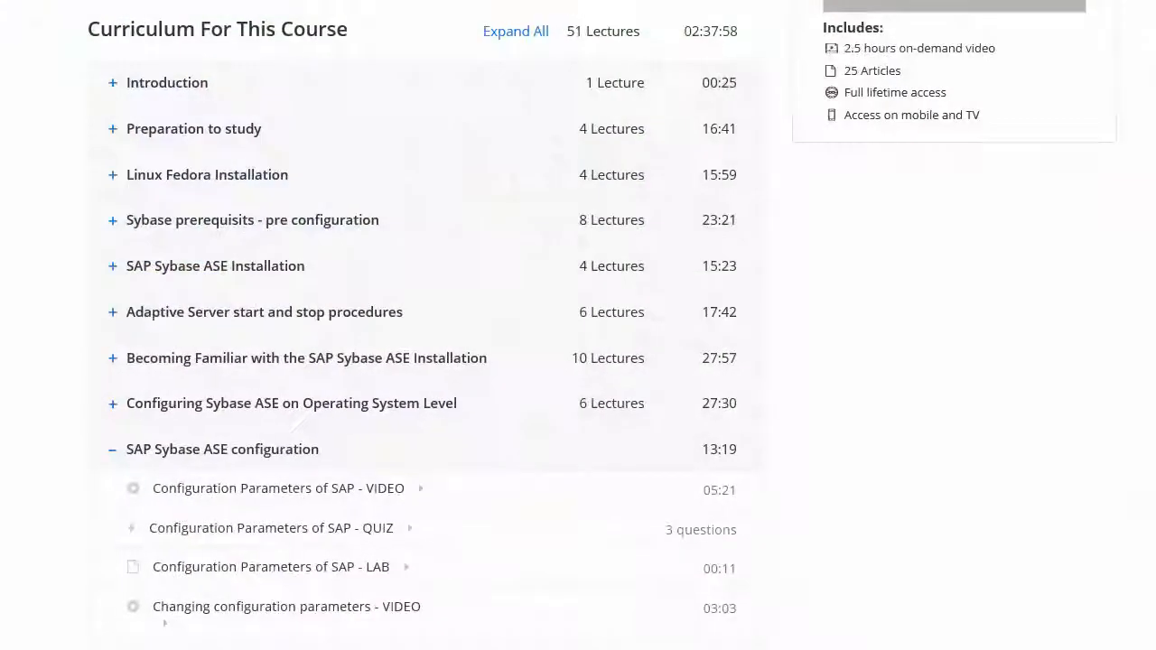
pyautogui.moveTo(388, 90); pyautogui.dragTo(569, 473)
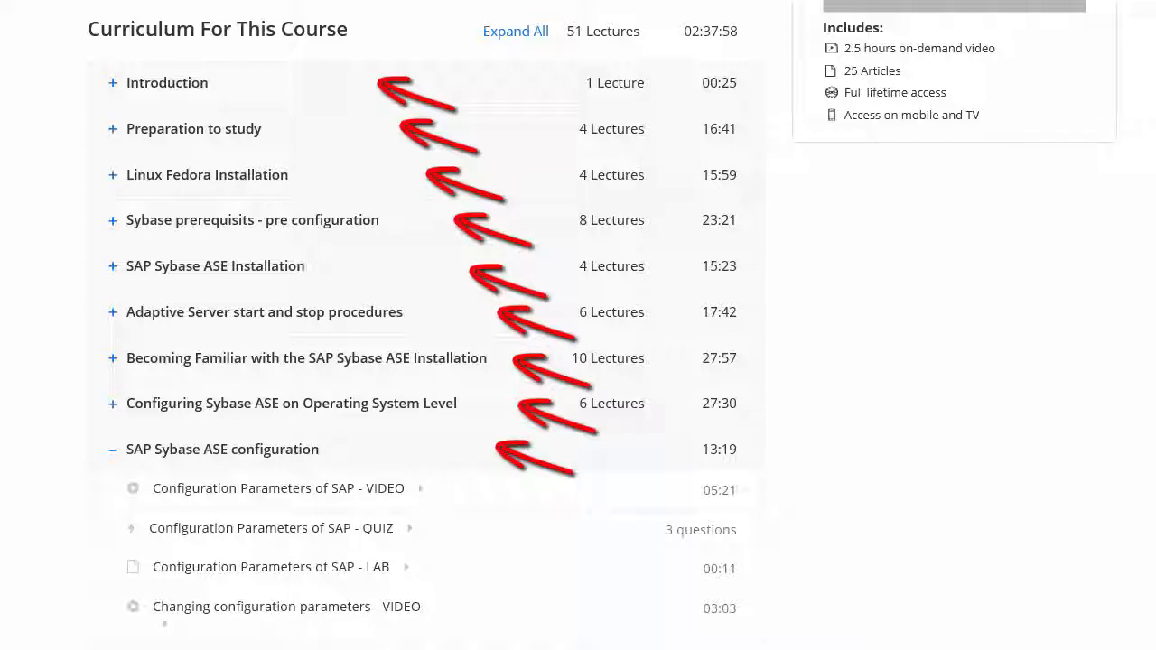
pyautogui.click(278, 487)
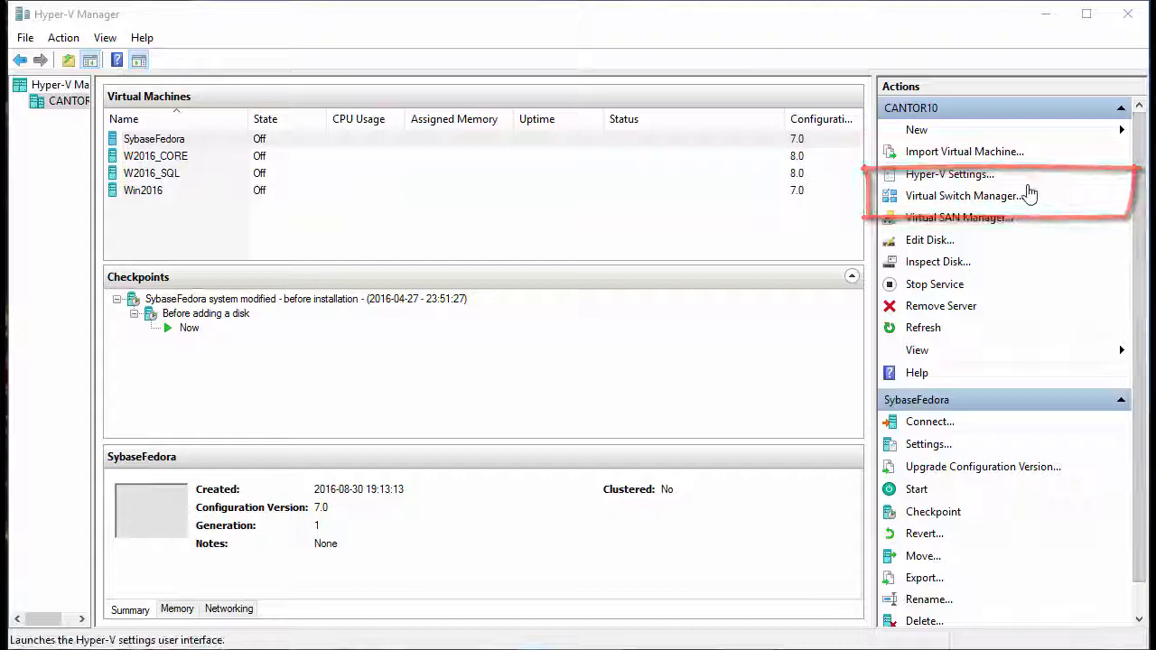
pyautogui.click(964, 195)
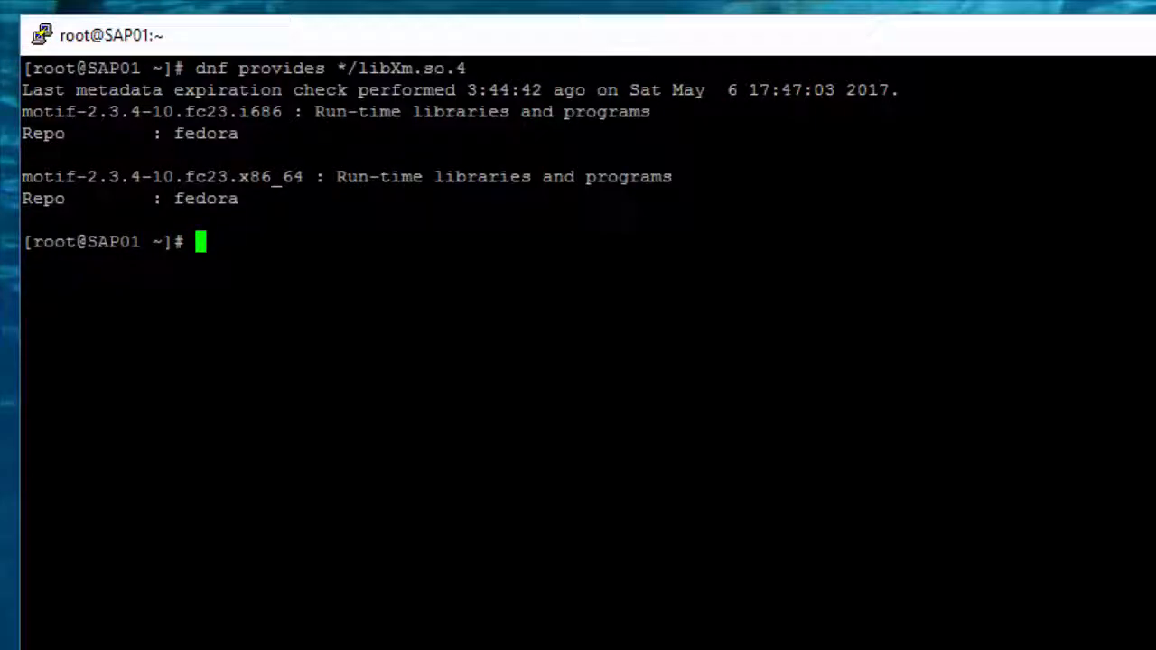
# Begin typing the 'dnf install' command for the motif package at the root prompt.
pyautogui.write('dnf')
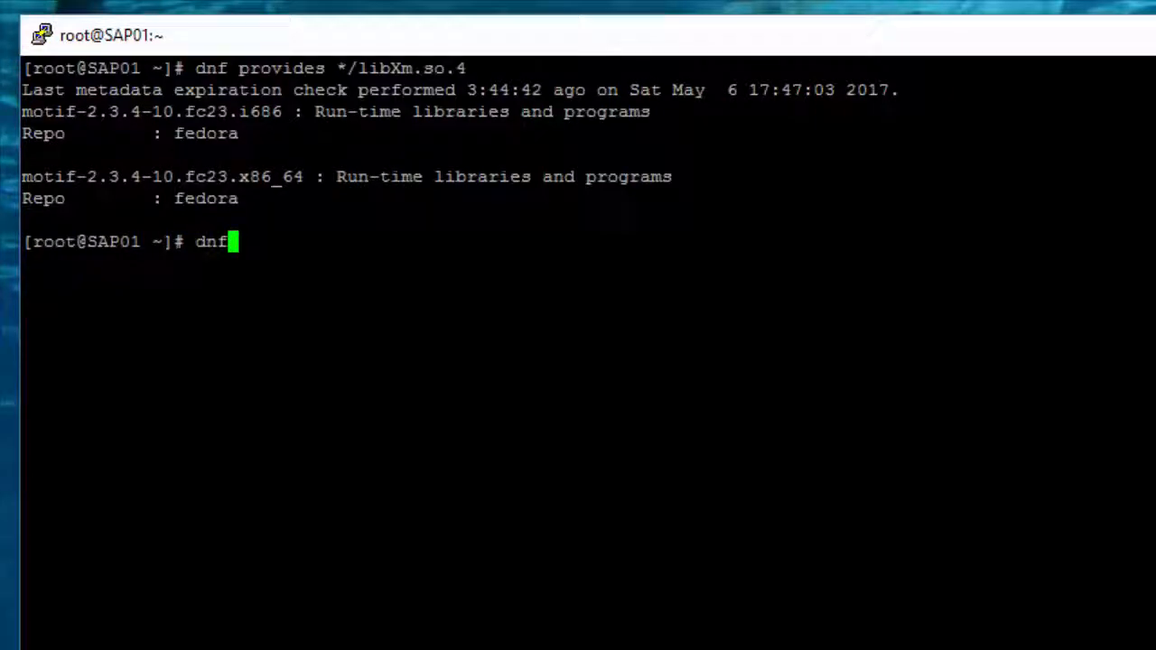
pyautogui.write('inst')
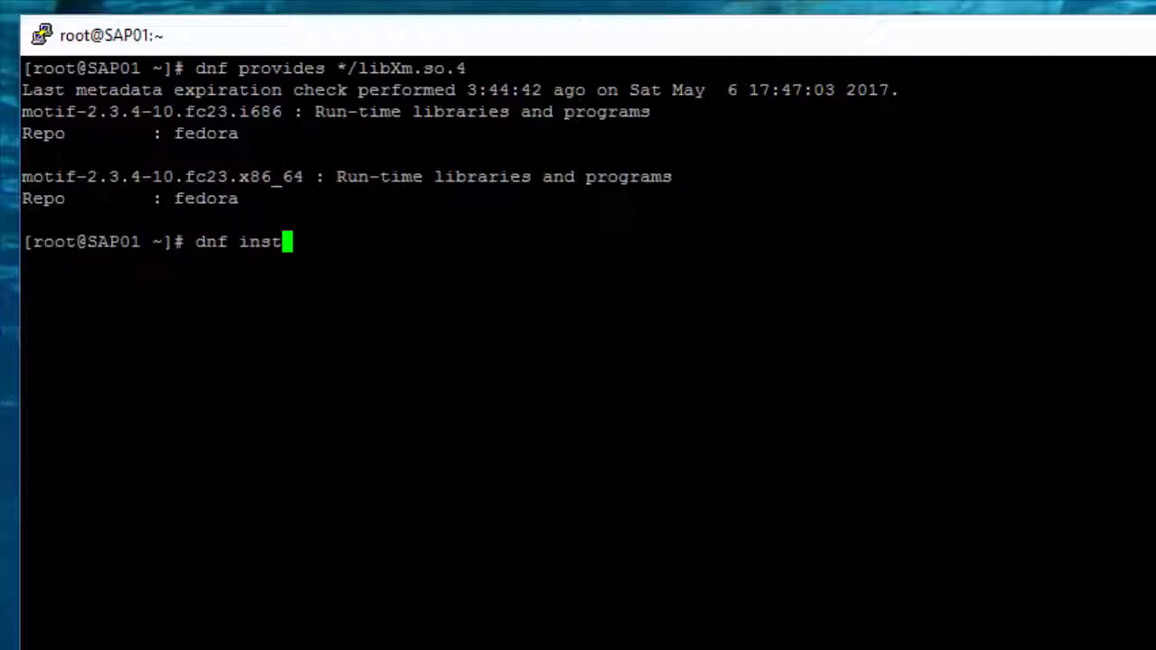